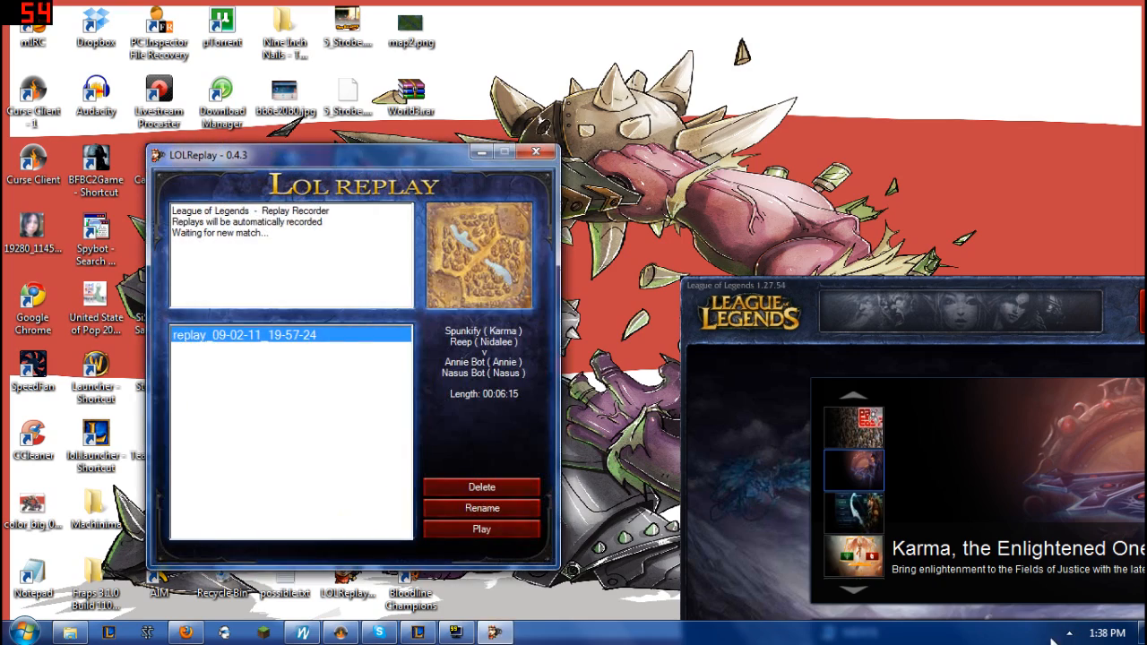
- Drag the LOLReplay recorder window over the League client toward the desktop centre
drag(350, 152, 593, 99)
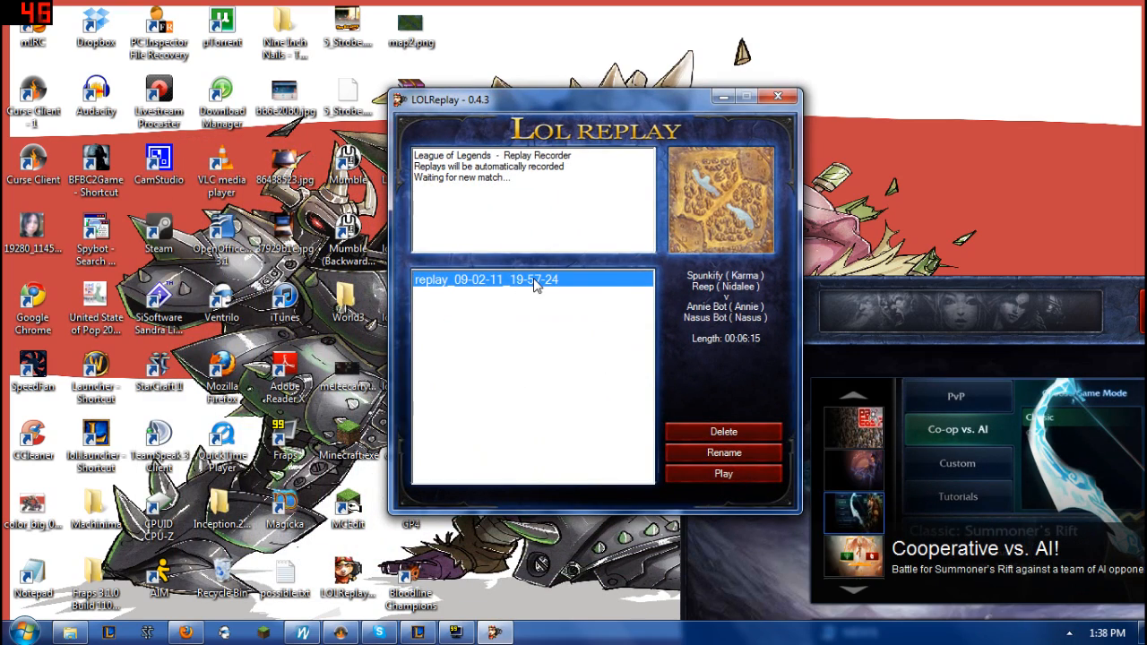
mouse_move(513, 262)
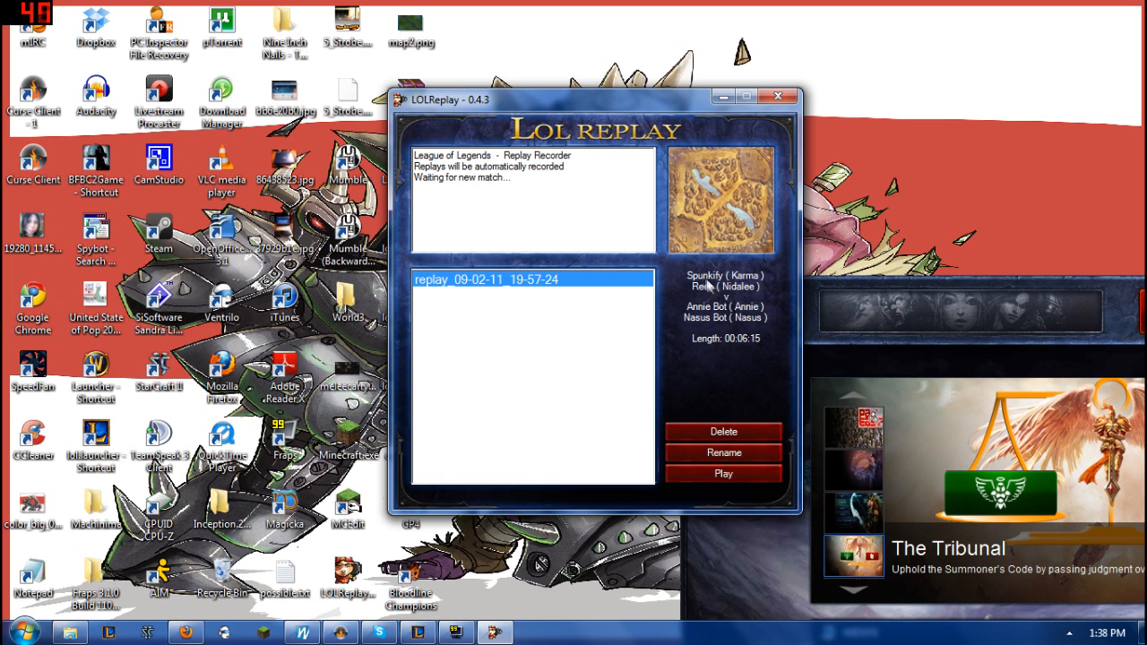
mouse_move(725, 286)
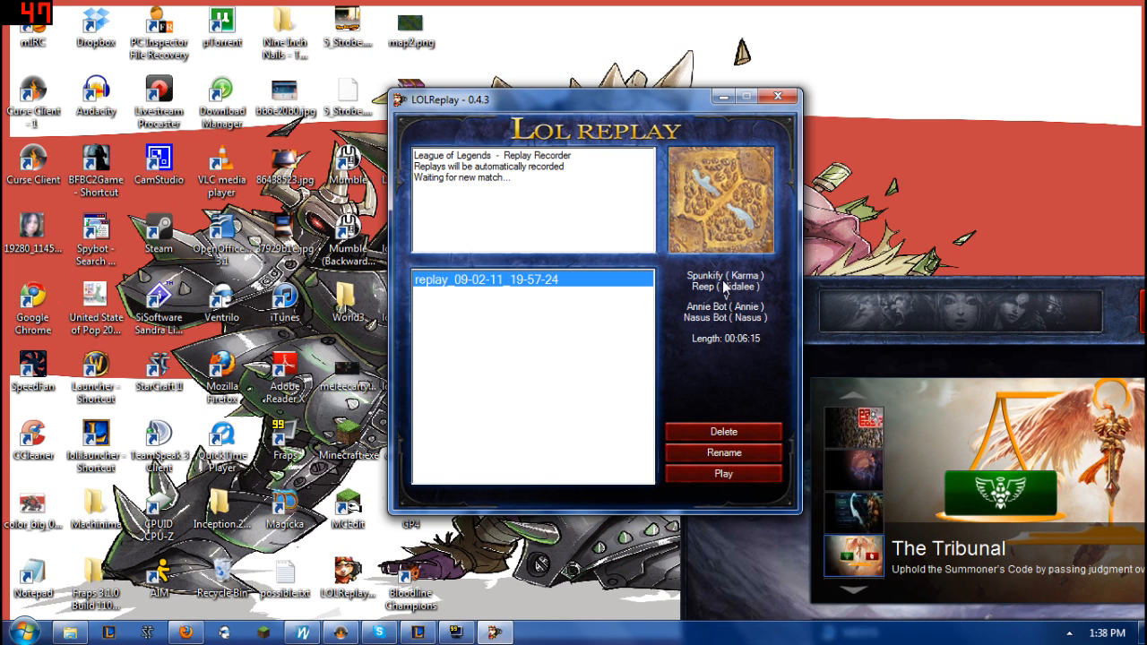
mouse_move(782, 298)
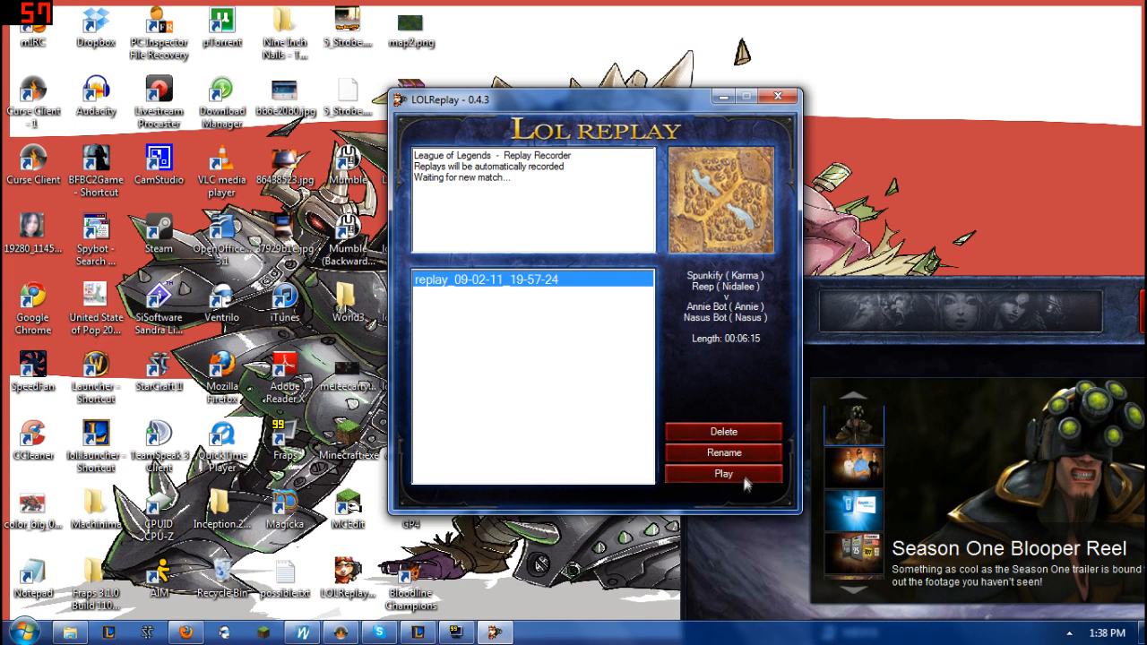
mouse_move(1112, 287)
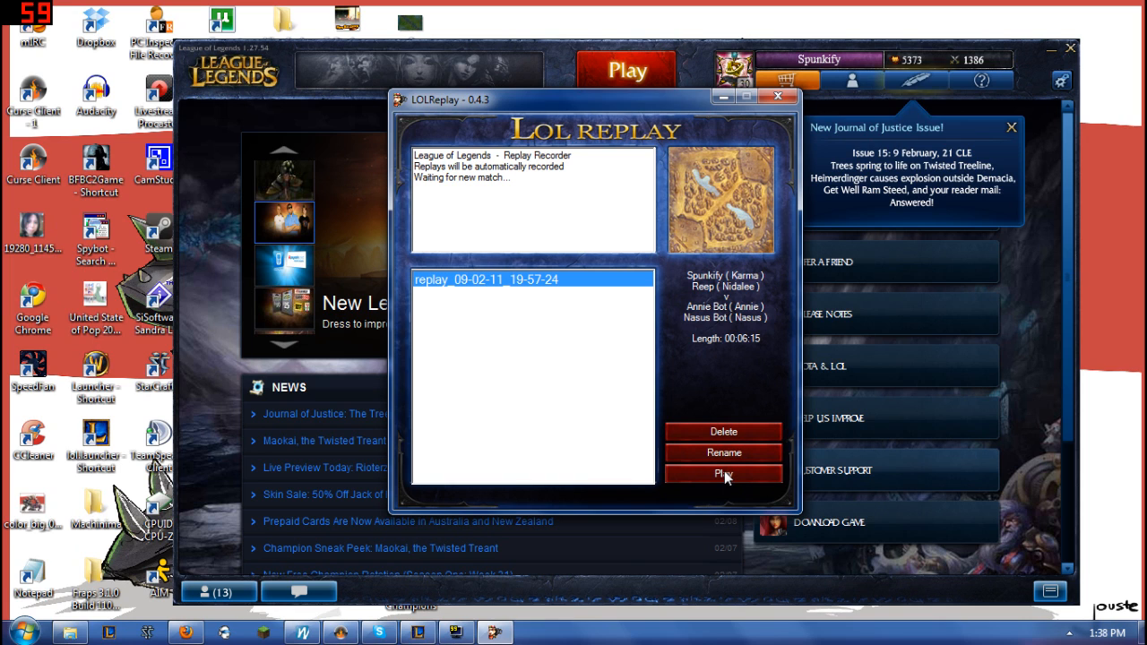
- Play the selected replay_09-02-11_19-57-24 match so the game starts launching
click(724, 474)
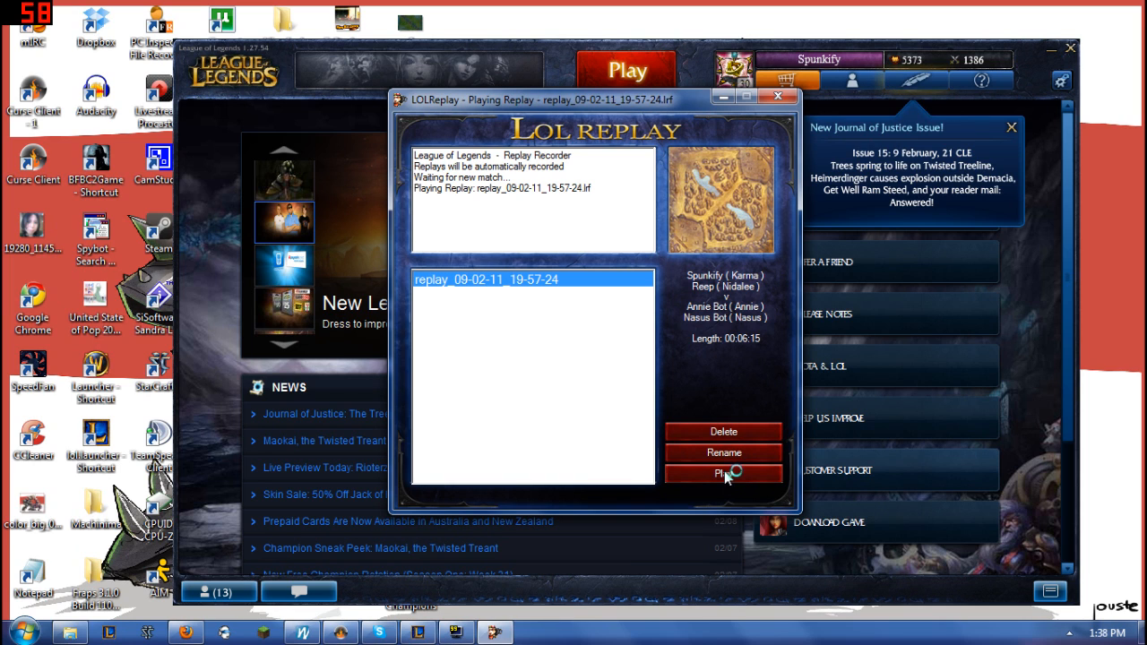
click(724, 473)
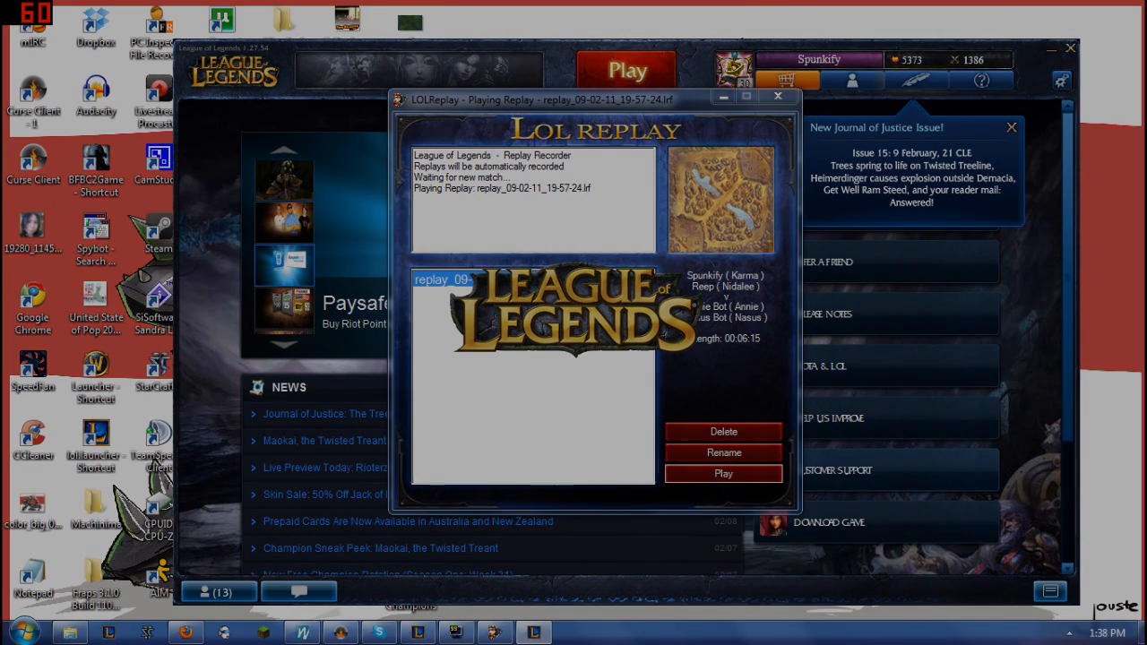
- Let the 09-02-11 match load into League of Legends with the item shop showing
click(724, 473)
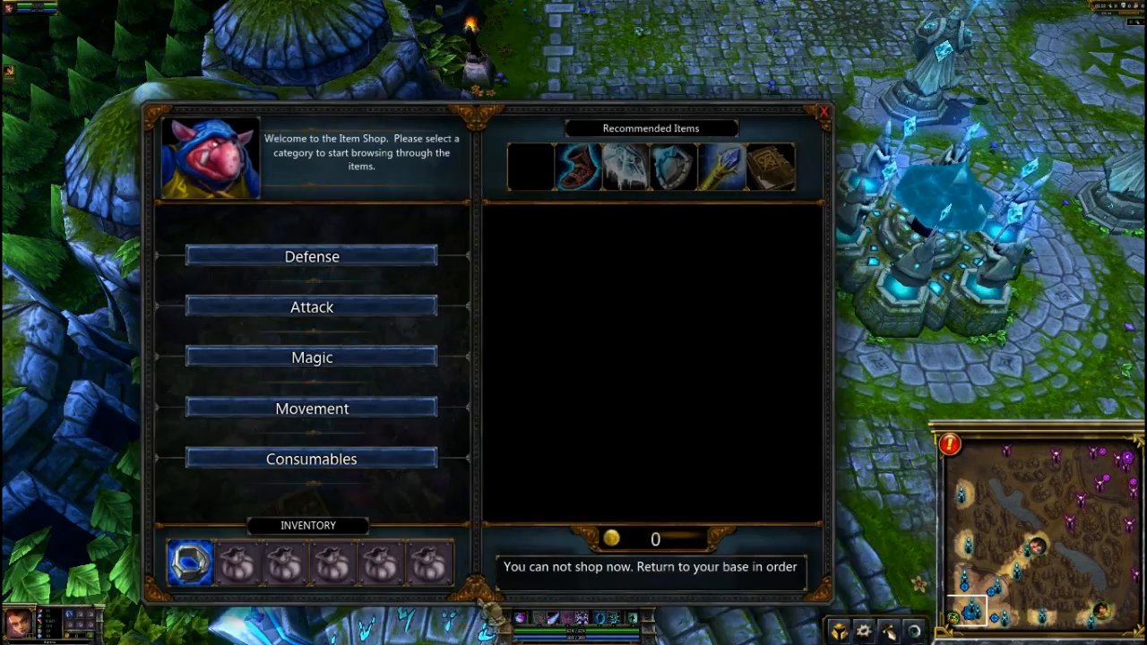
click(312, 254)
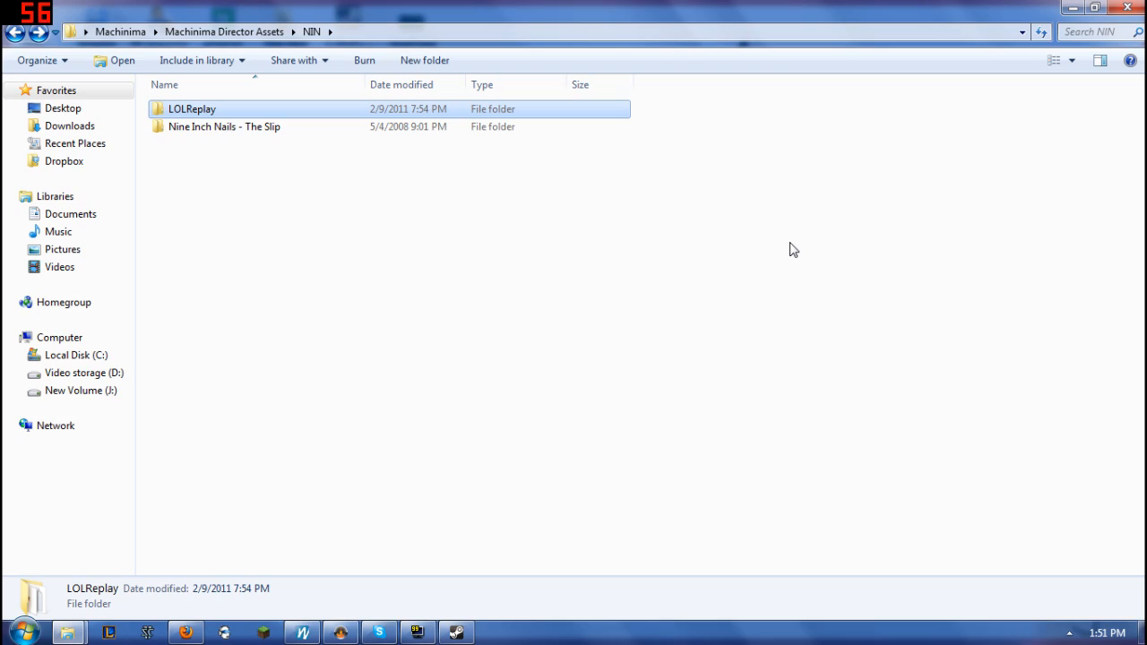
mouse_move(379, 15)
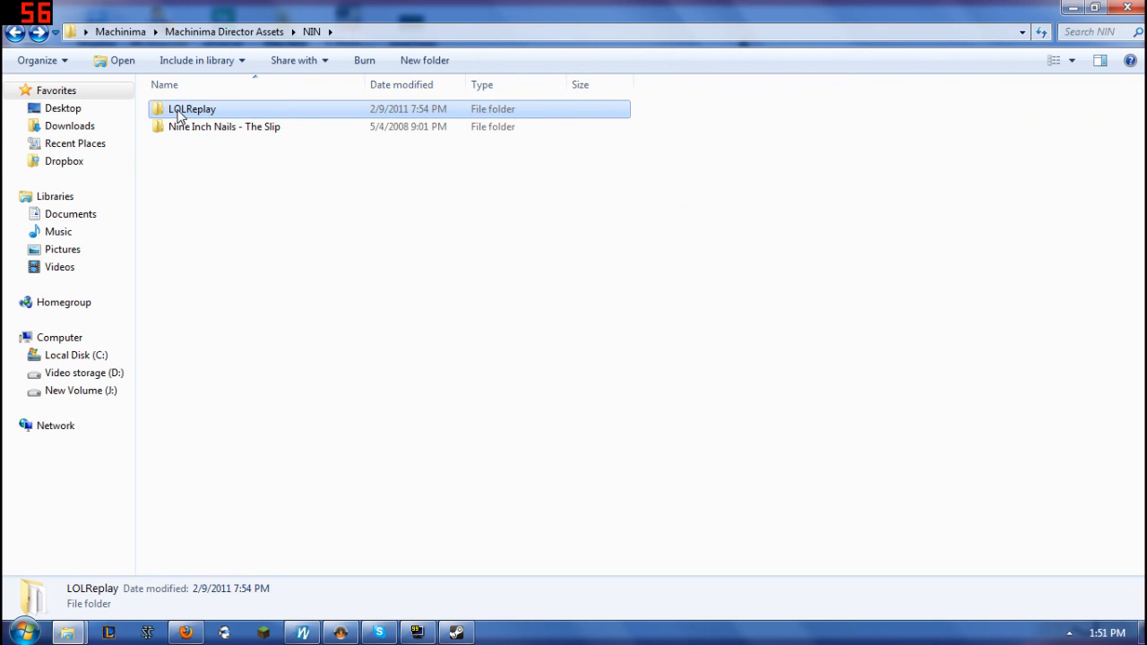
- Enter the LOLReplay folder in NIN and select its replays subfolder
double_click(192, 109)
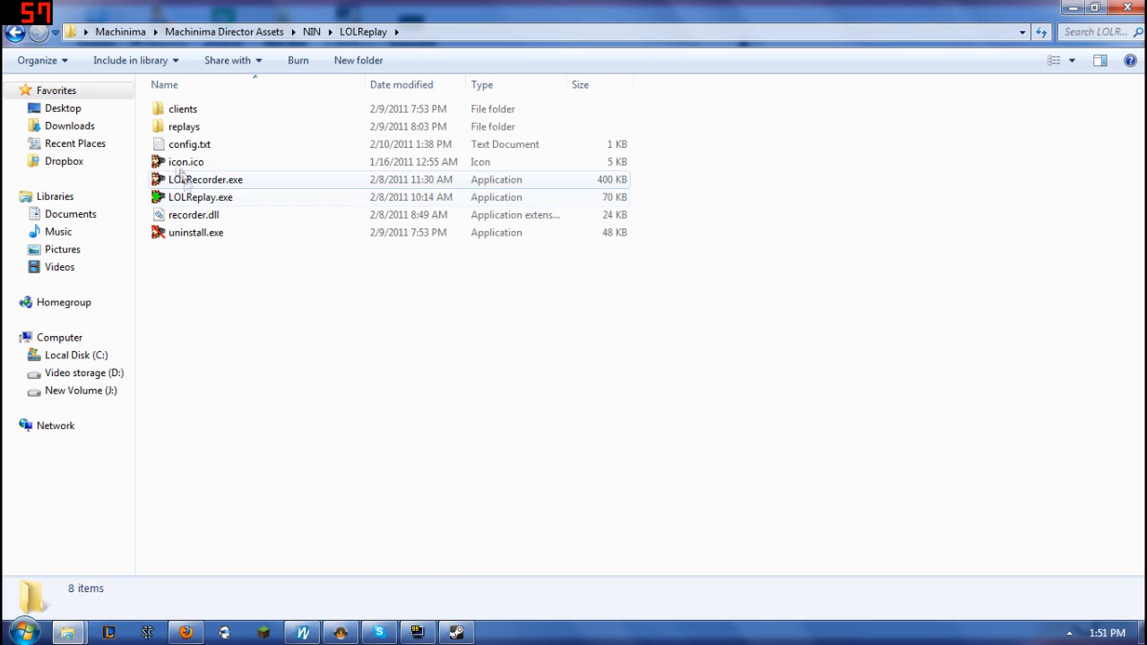
click(183, 126)
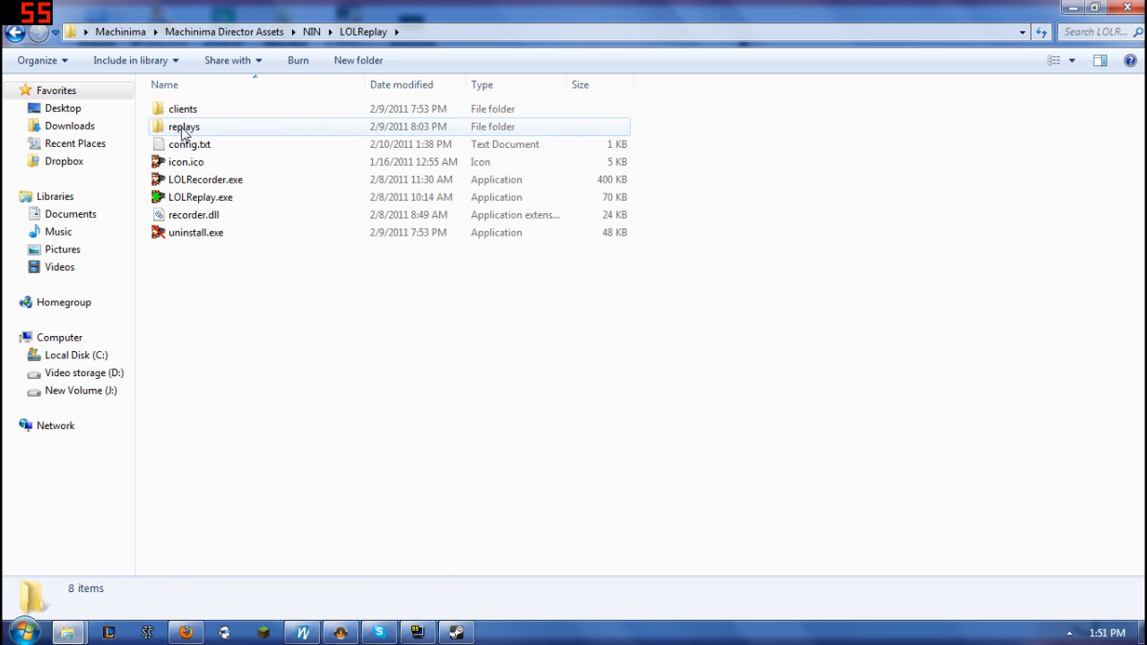
- Enter the replays folder to see replay_09-02-11_19-57-24.lrf and its .lrf.tmp file
double_click(183, 126)
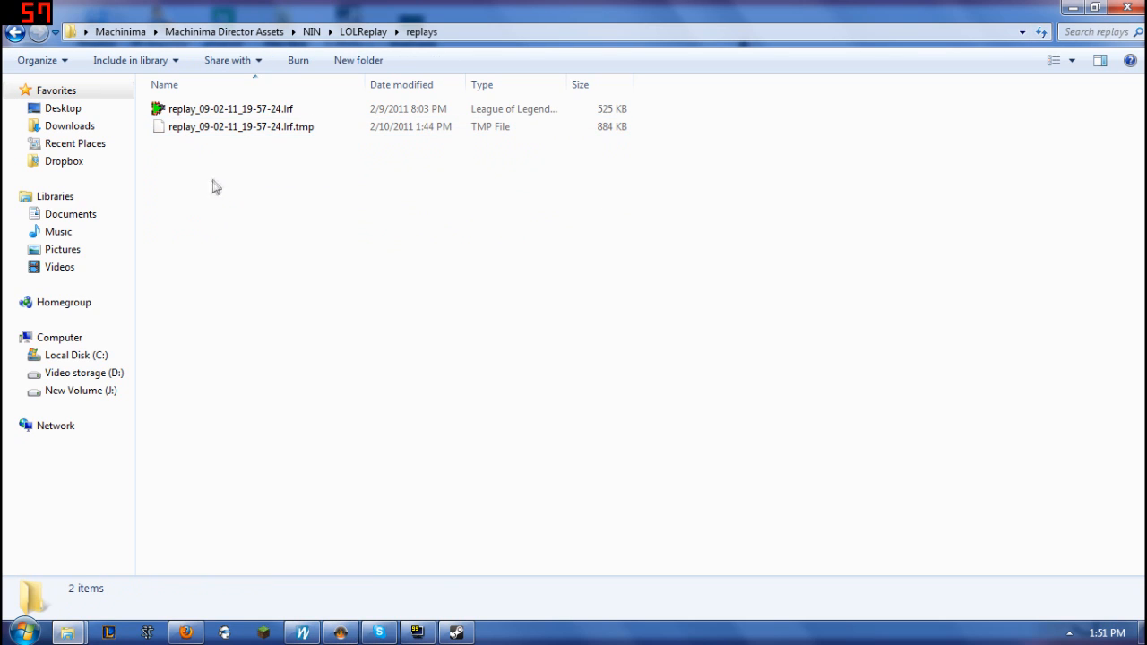
mouse_move(262, 183)
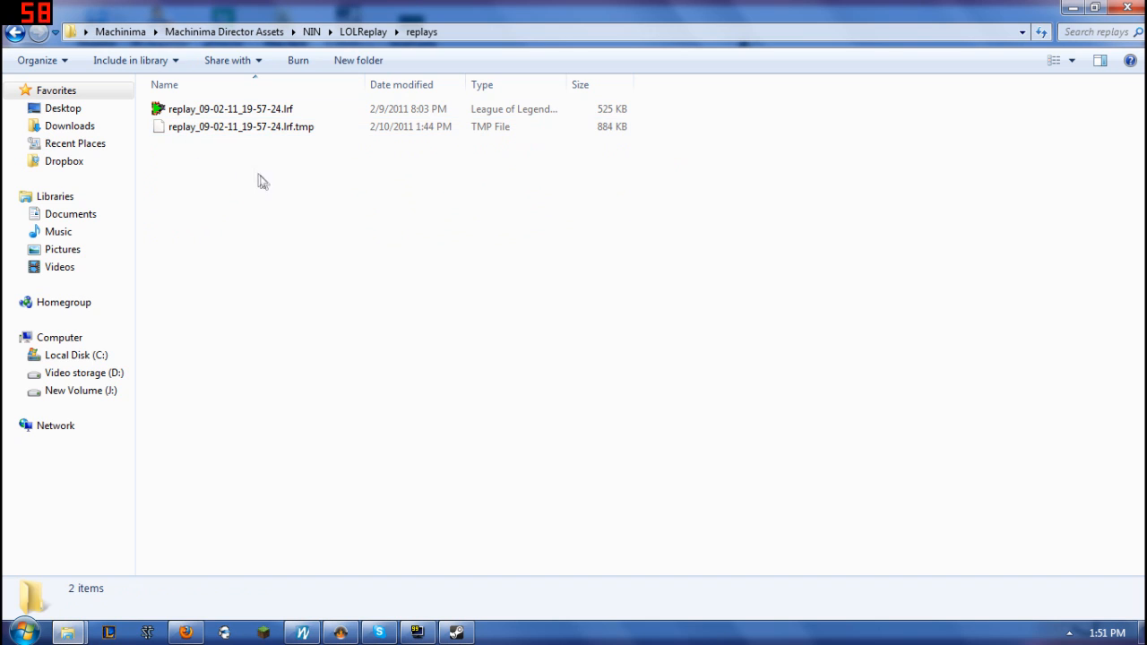
click(240, 125)
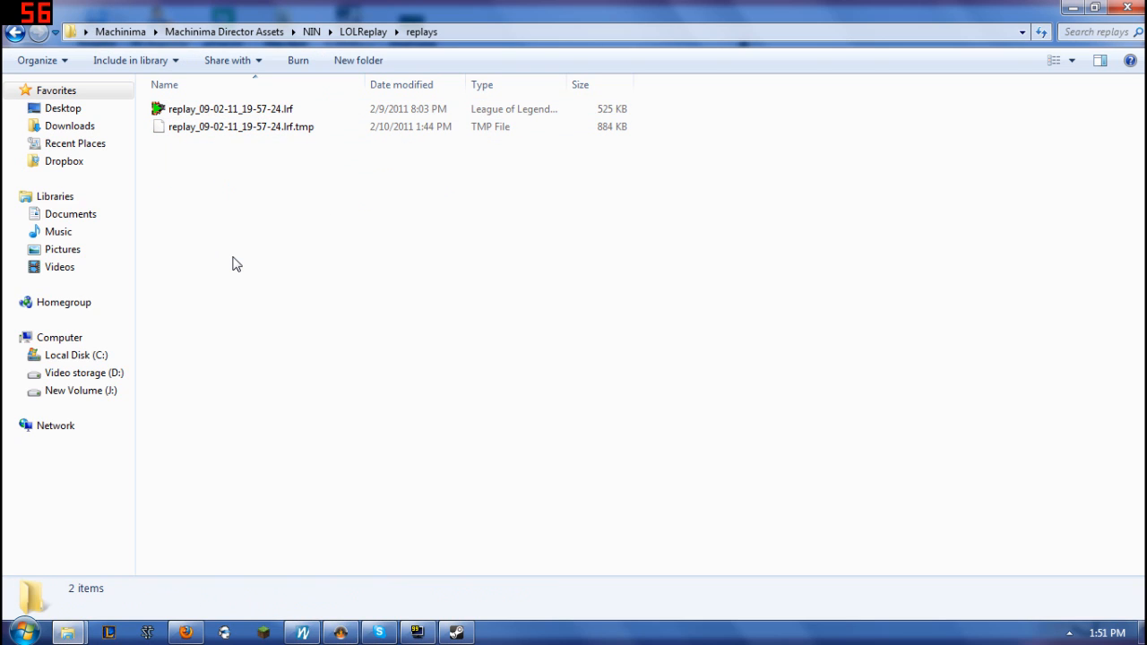
mouse_move(287, 125)
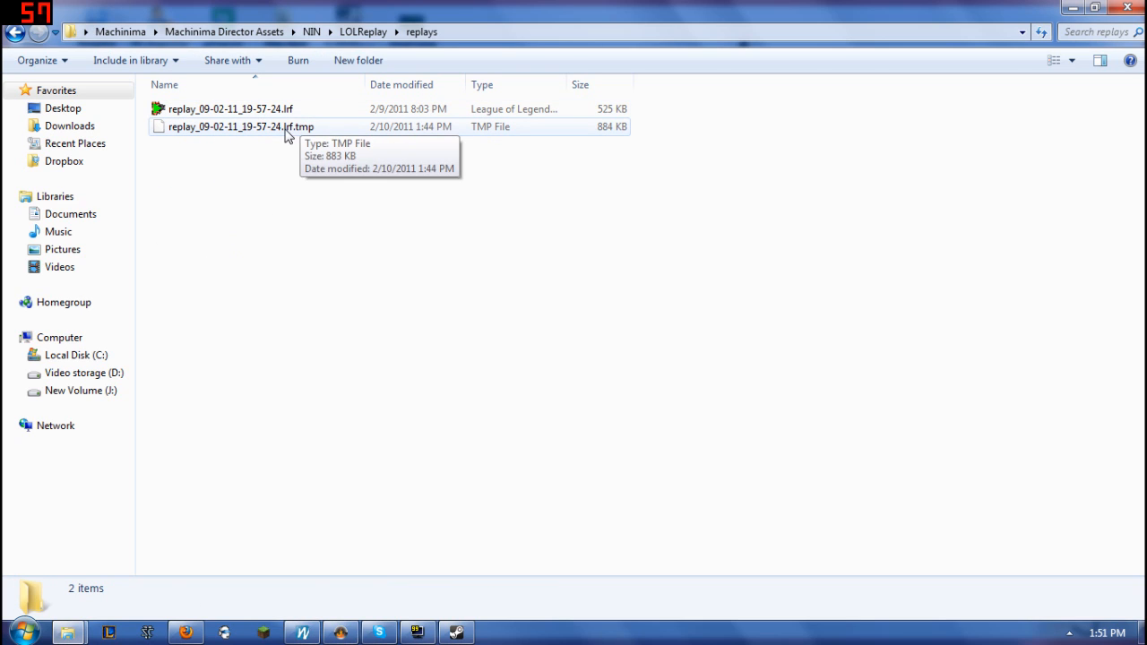
mouse_move(312, 172)
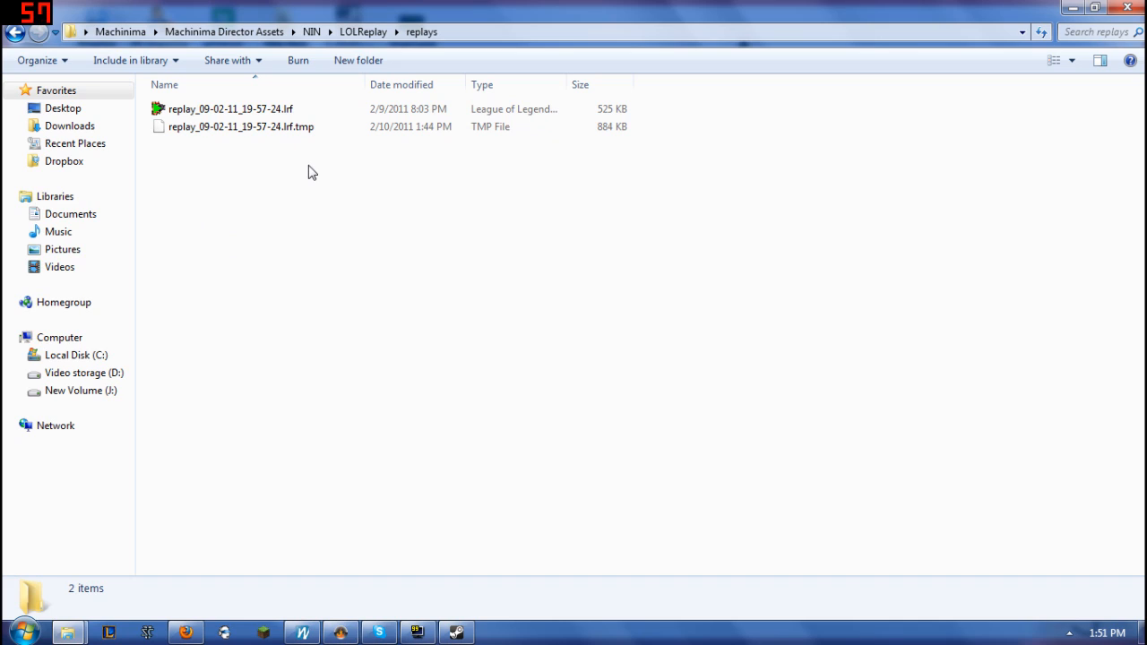
mouse_move(262, 168)
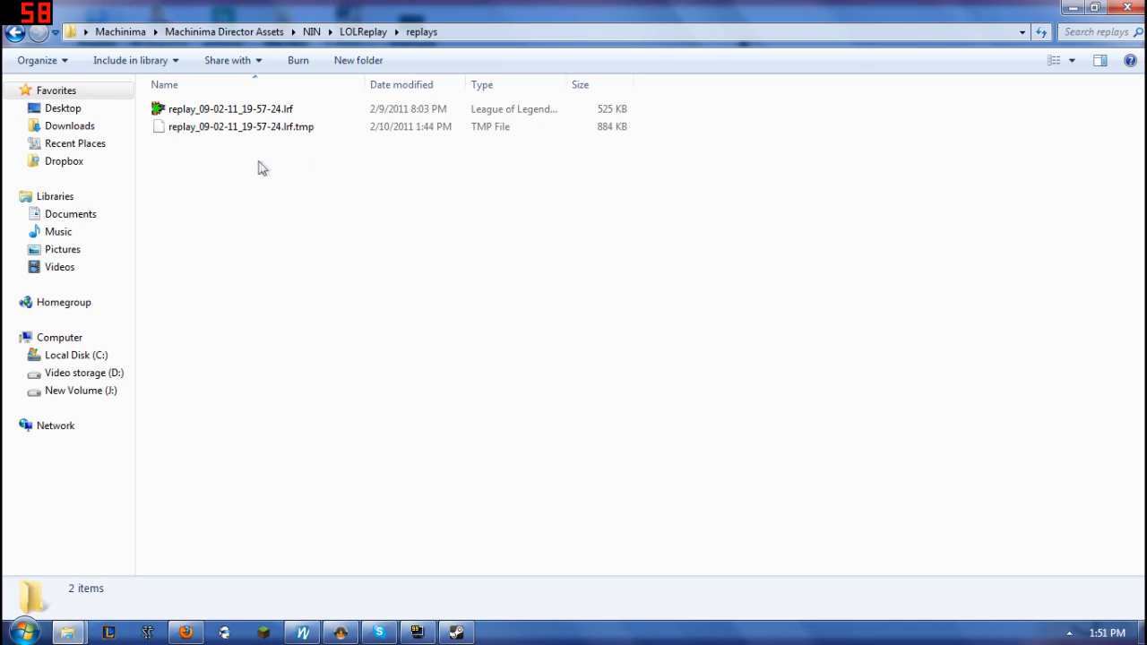
mouse_move(269, 165)
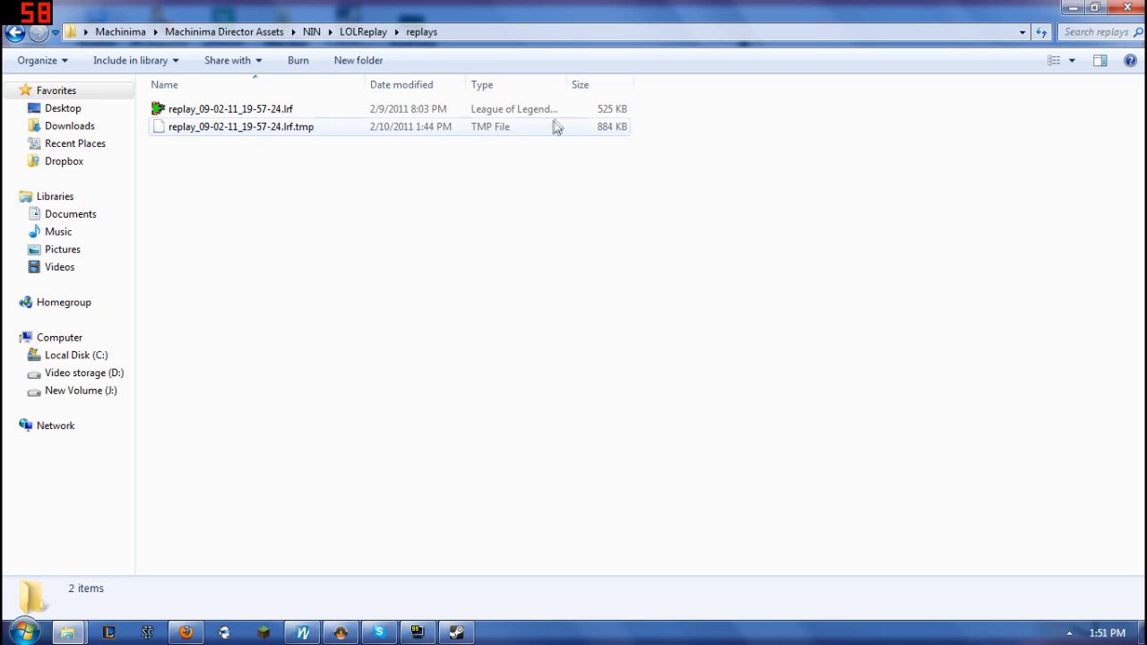
mouse_move(556, 115)
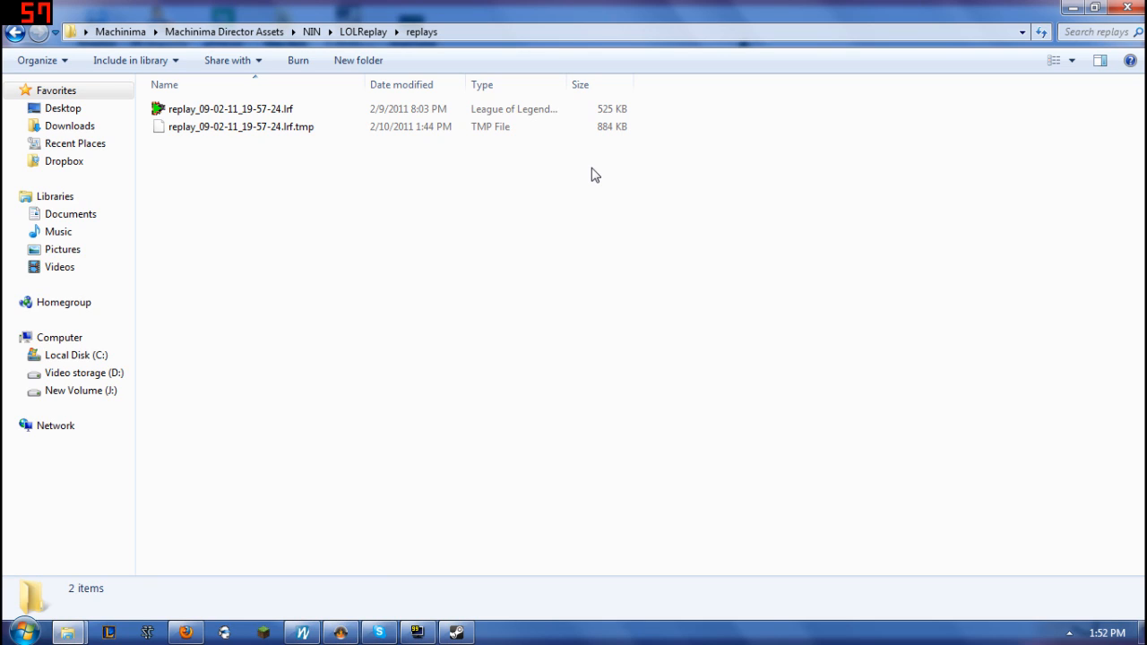
mouse_move(572, 176)
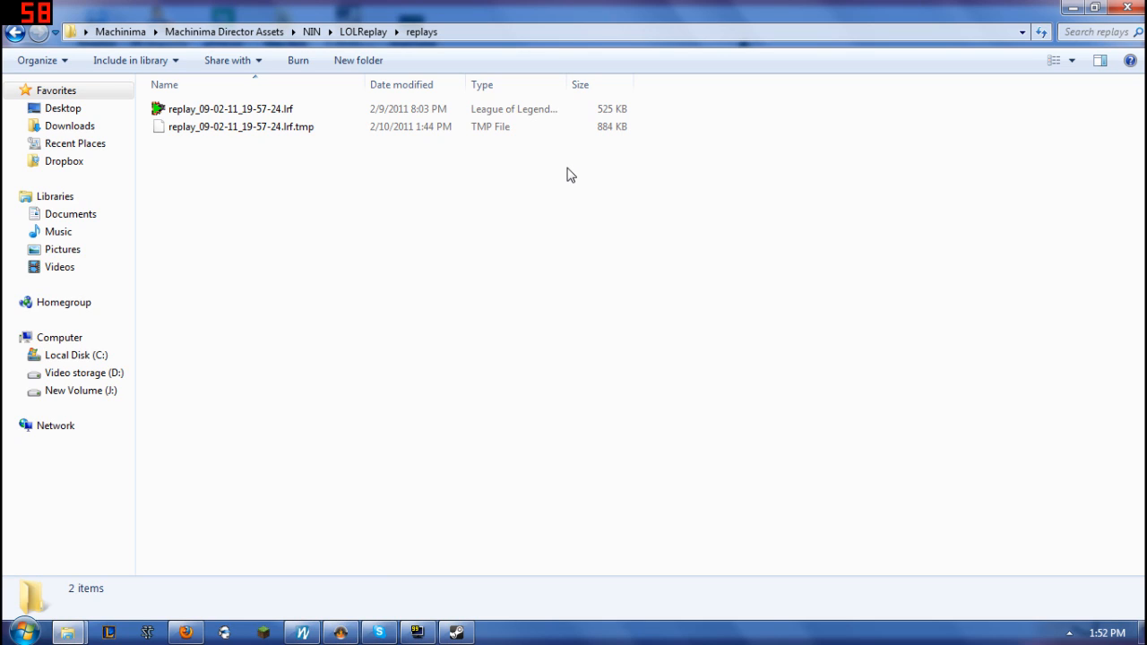